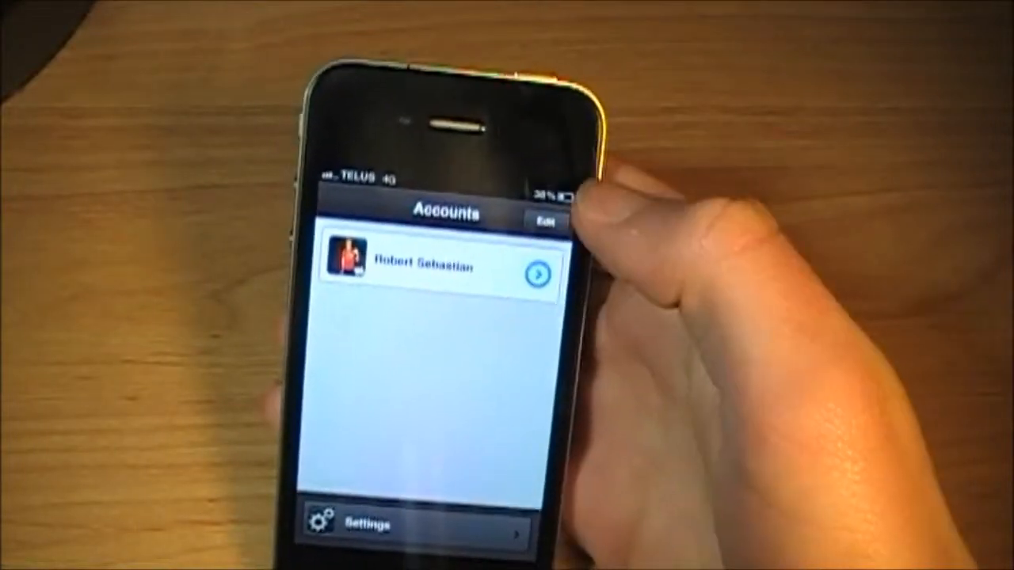
- Review Tweetbot's settings down to Account Settings and the Tapbots support options
{"action": "left_click", "coordinate": [427, 266]}
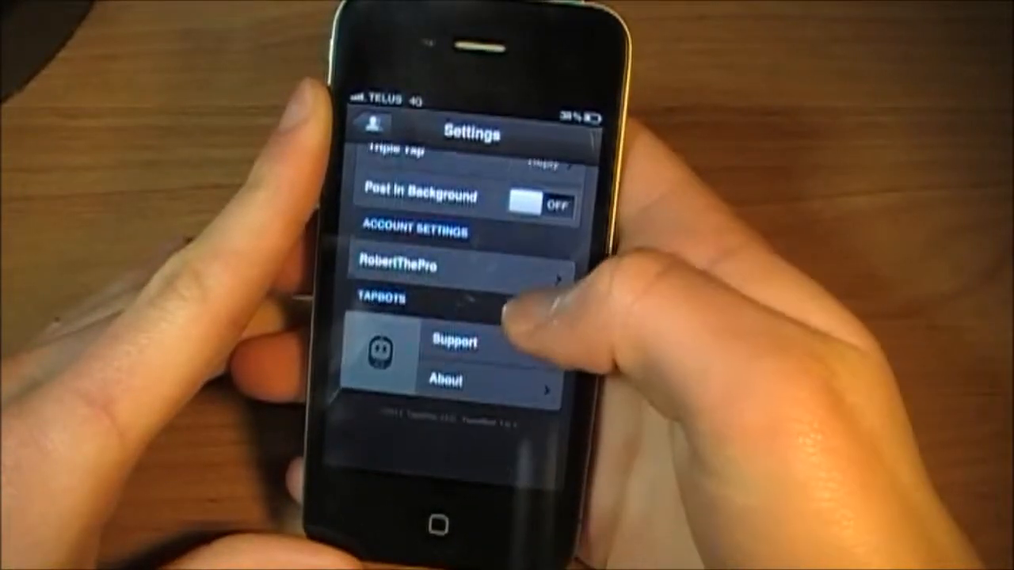
{"action": "scroll", "scroll_direction": "down", "scroll_amount": 3}
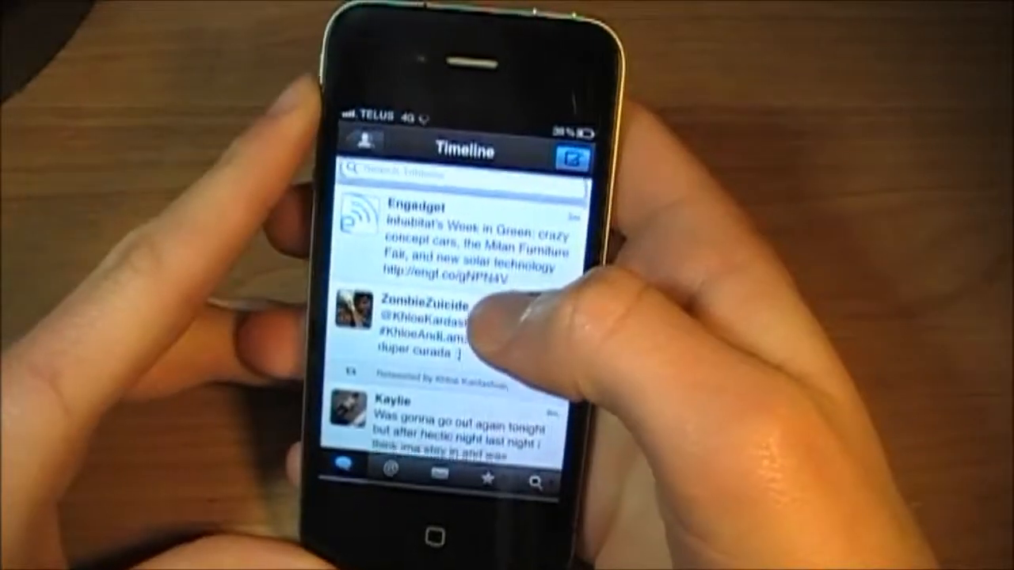
- Refresh the home timeline to reveal the 12 New Tweets bar
{"action": "scroll", "scroll_direction": "down", "scroll_amount": 3}
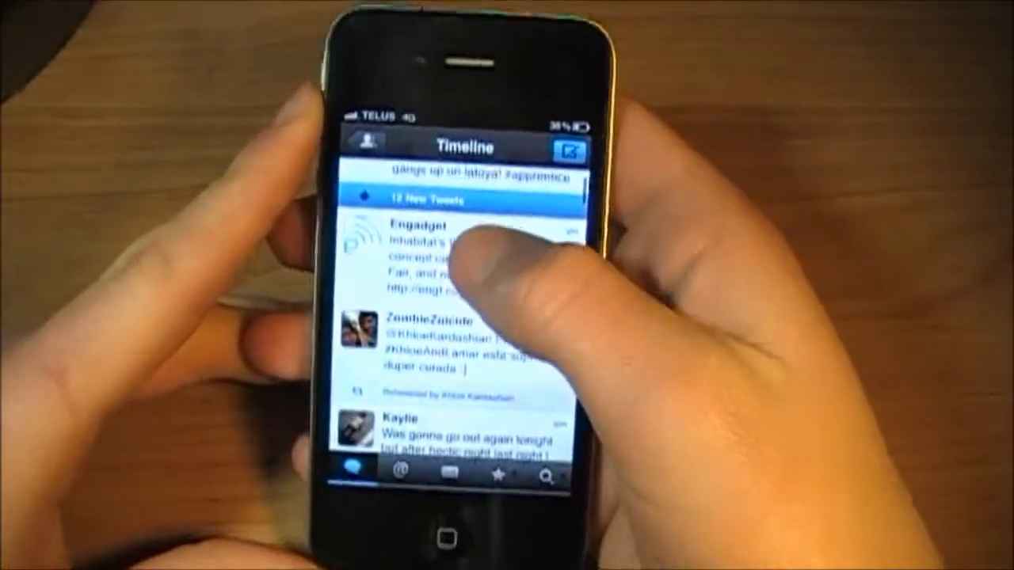
{"action": "scroll", "scroll_direction": "down", "scroll_amount": 3}
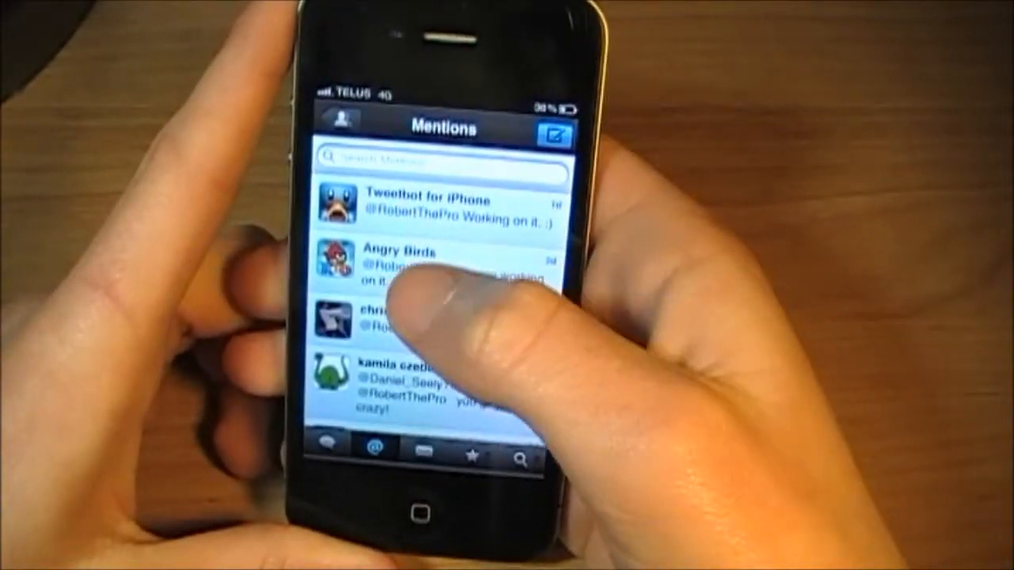
- Look through the Mentions list of replies, then return to the home timeline
{"action": "left_click", "coordinate": [412, 262]}
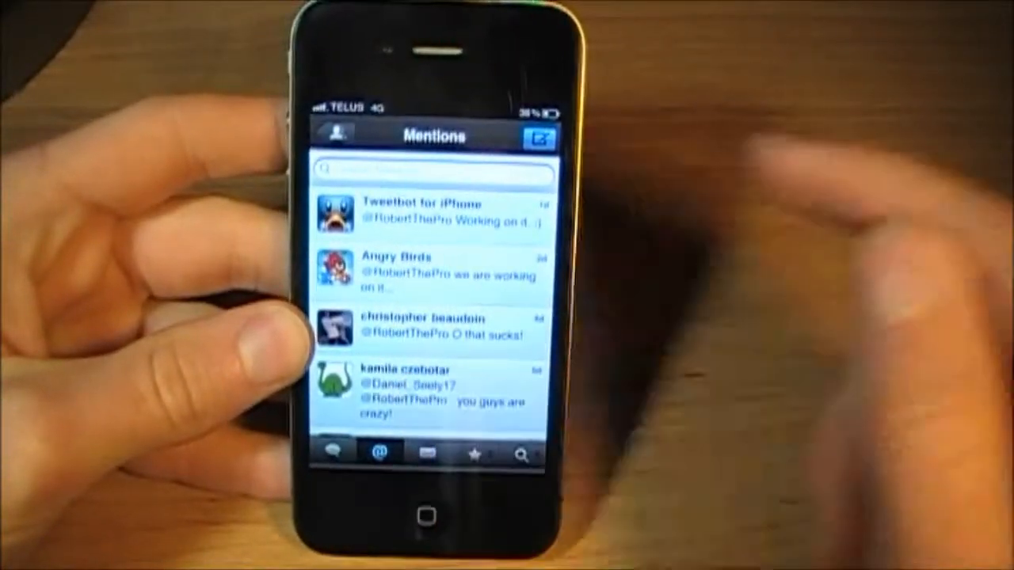
{"action": "left_click", "coordinate": [431, 214]}
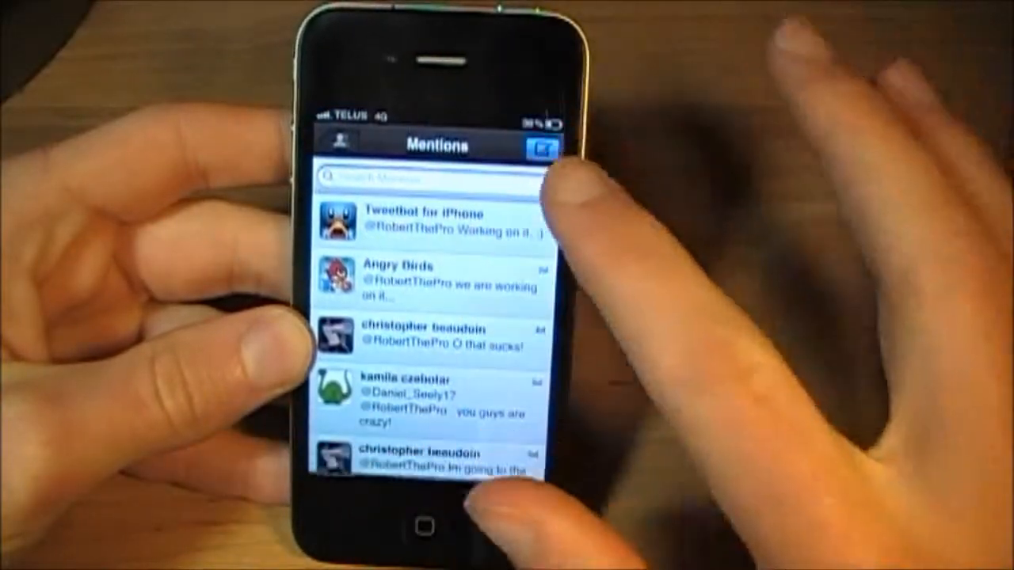
{"action": "left_click", "coordinate": [340, 144]}
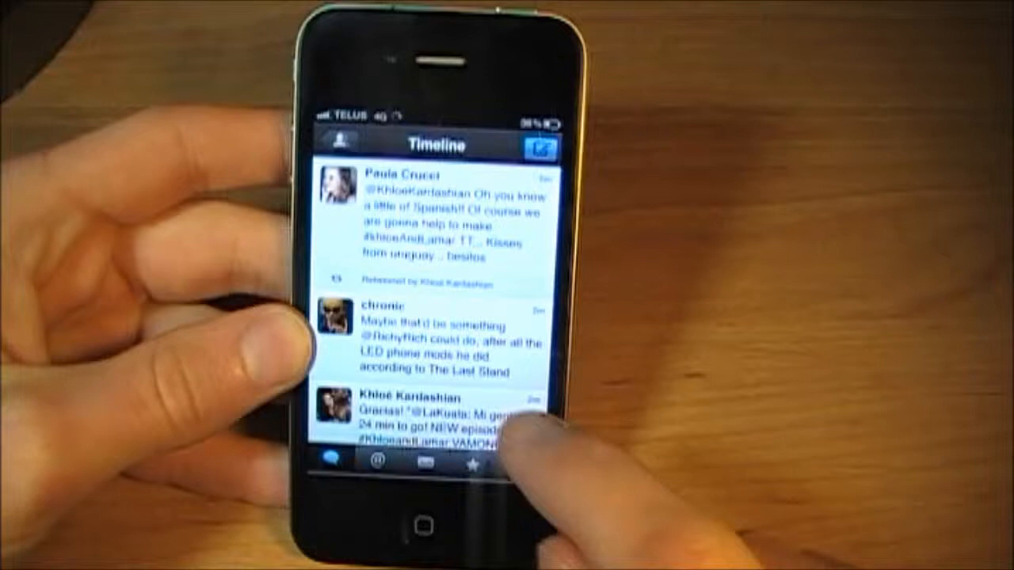
{"action": "scroll", "scroll_direction": "down", "scroll_amount": 3}
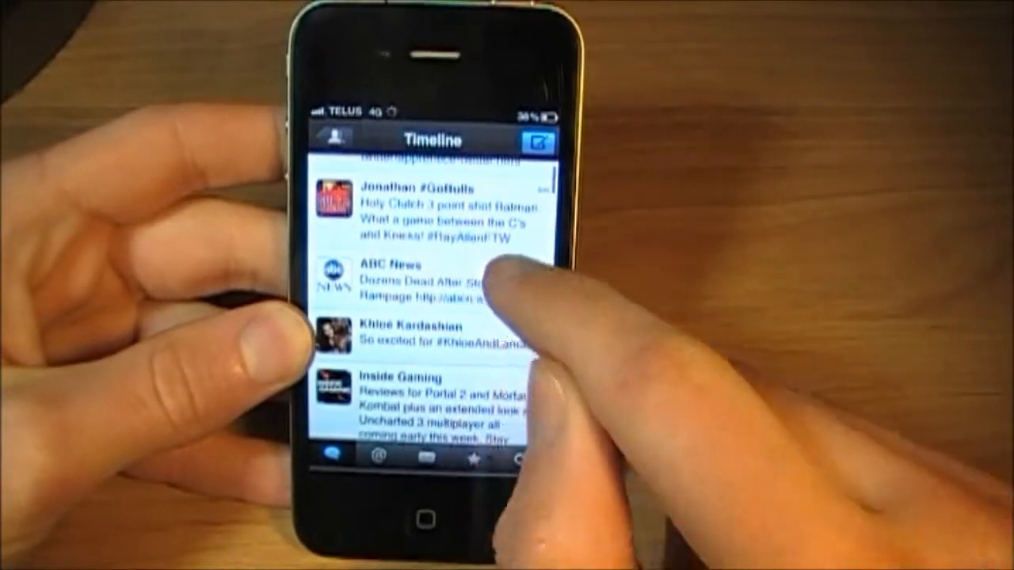
{"action": "scroll", "scroll_direction": "down", "scroll_amount": 3}
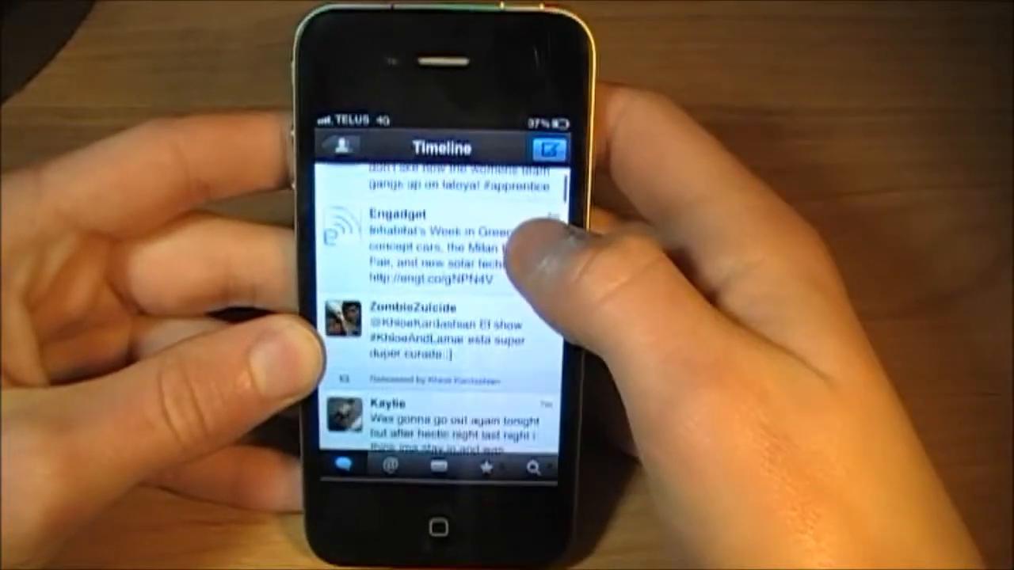
{"action": "scroll", "scroll_direction": "down", "scroll_amount": 3}
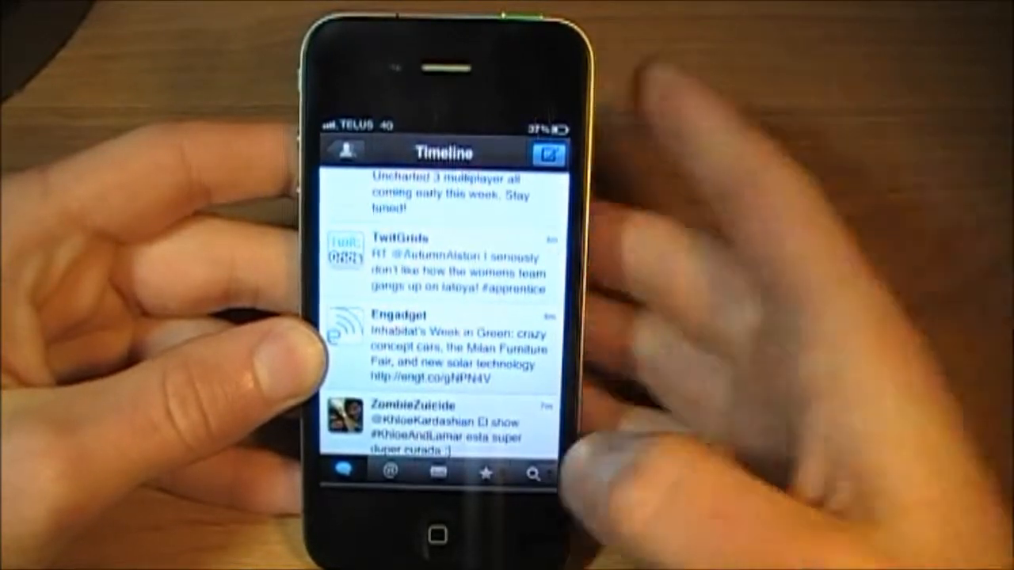
- Visit Messages, Favorites and Search with its saved and popular searches
{"action": "left_click", "coordinate": [422, 475]}
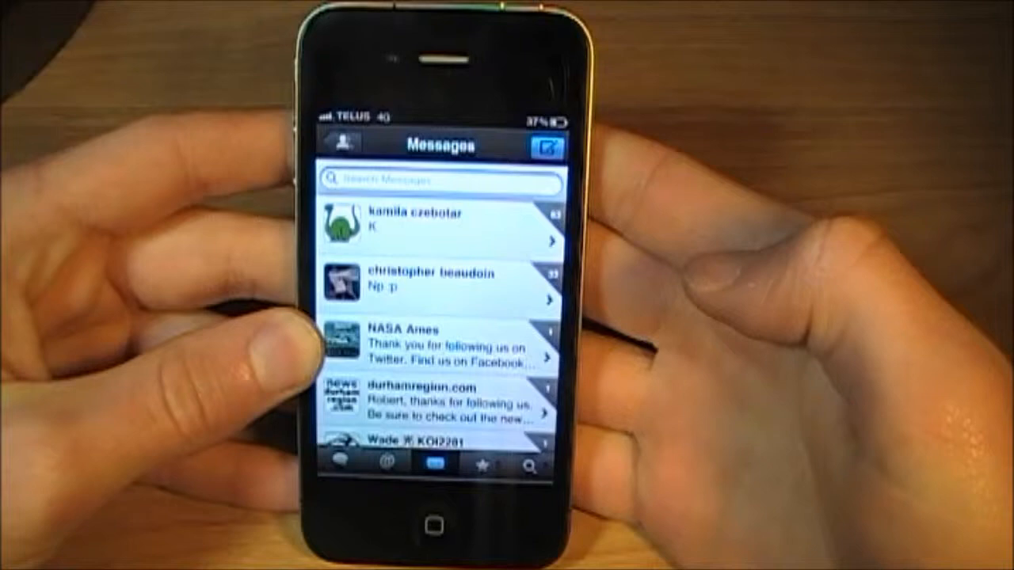
{"action": "left_click", "coordinate": [483, 463]}
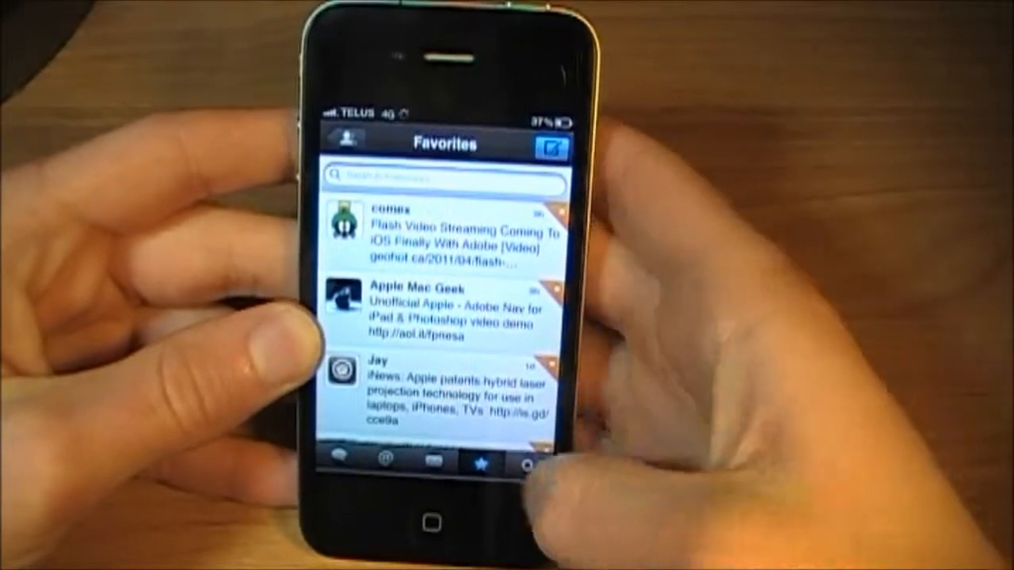
{"action": "left_click", "coordinate": [526, 466]}
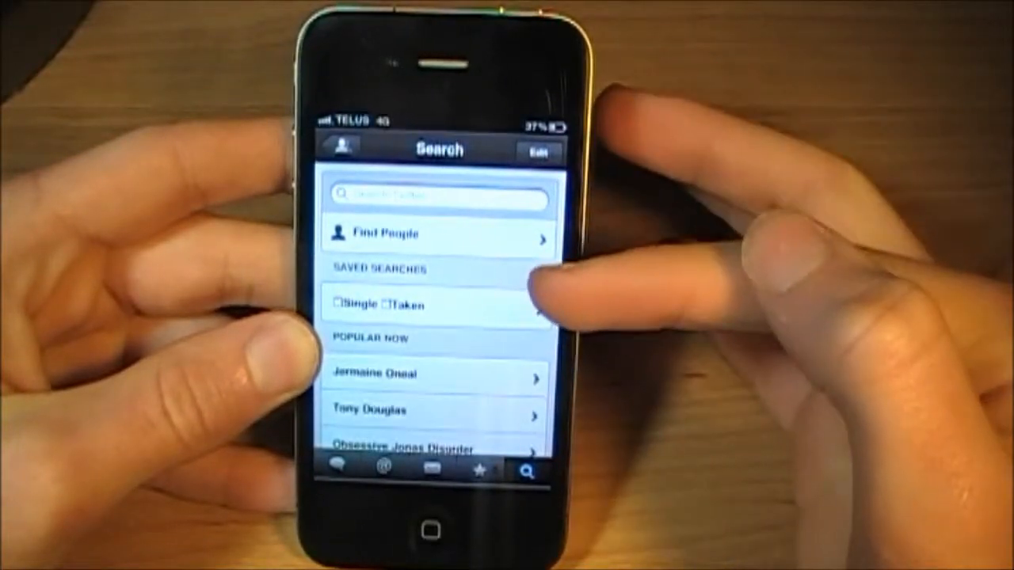
{"action": "scroll", "scroll_direction": "down", "scroll_amount": 3}
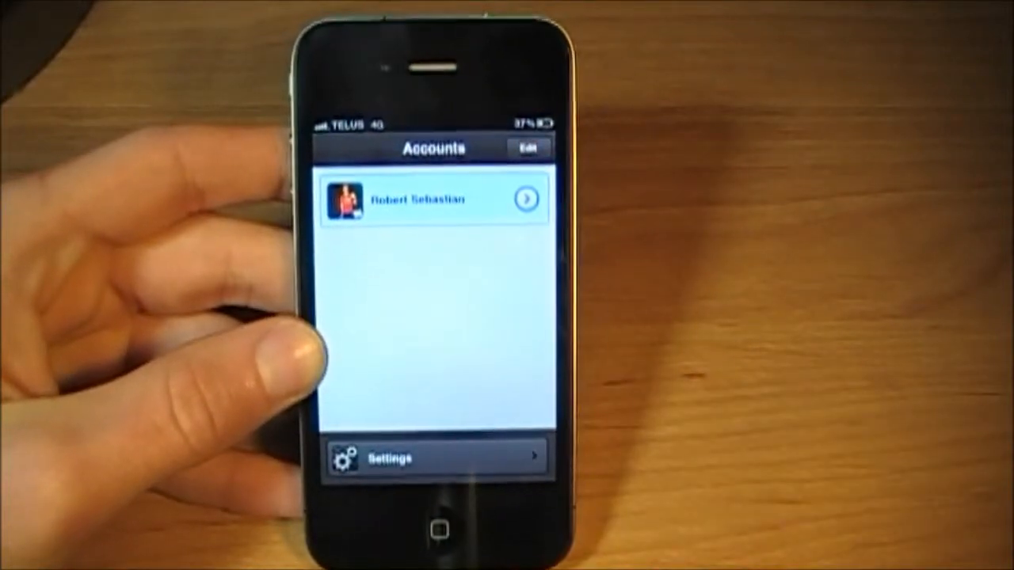
- Enter the account's timelines from the Accounts screen to compose a tweet
{"action": "left_click", "coordinate": [412, 199]}
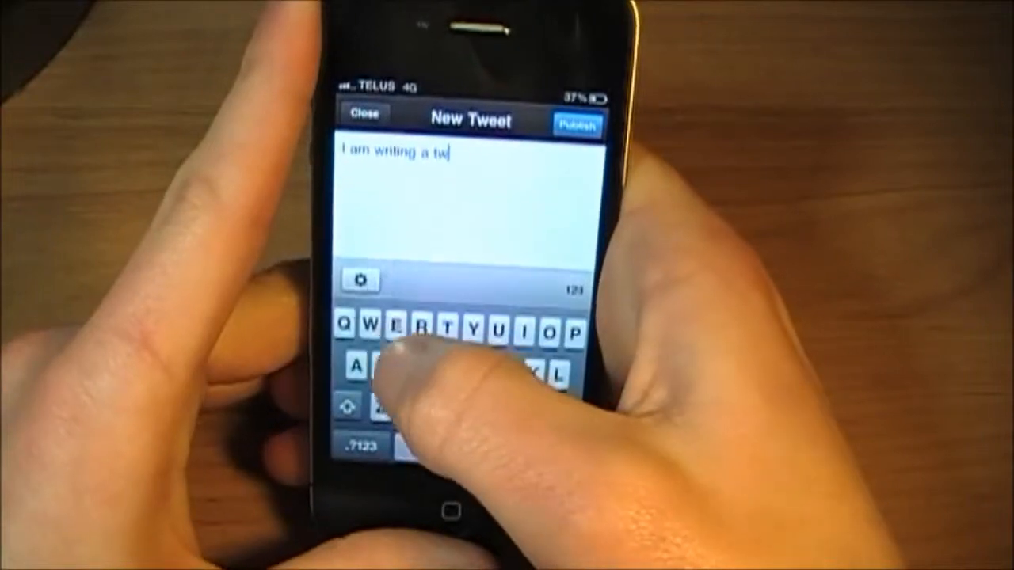
- Complete the draft text "I am writing a tweet" and start a mention with @
{"action": "type", "text": "eet"}
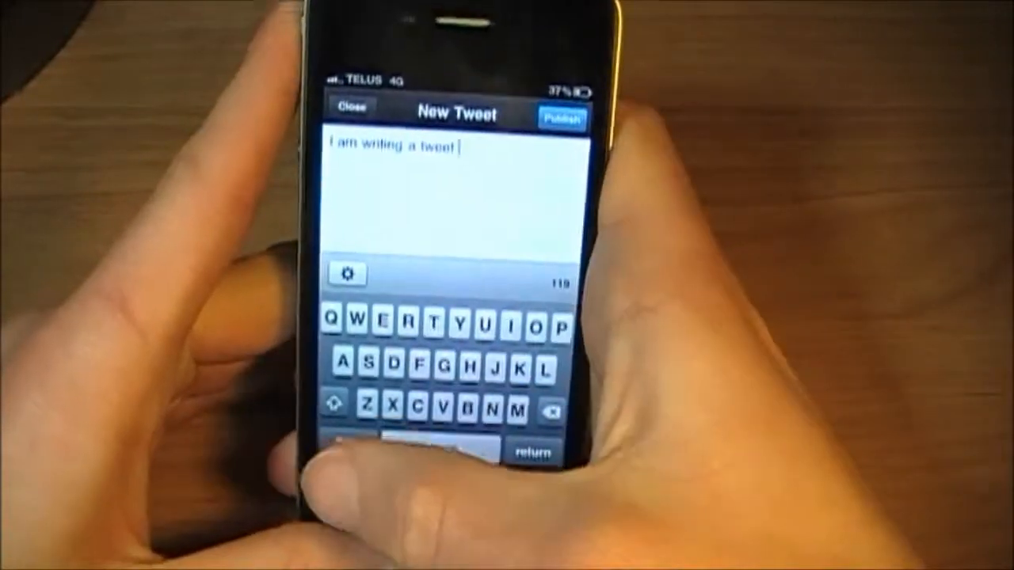
{"action": "type", "text": "@"}
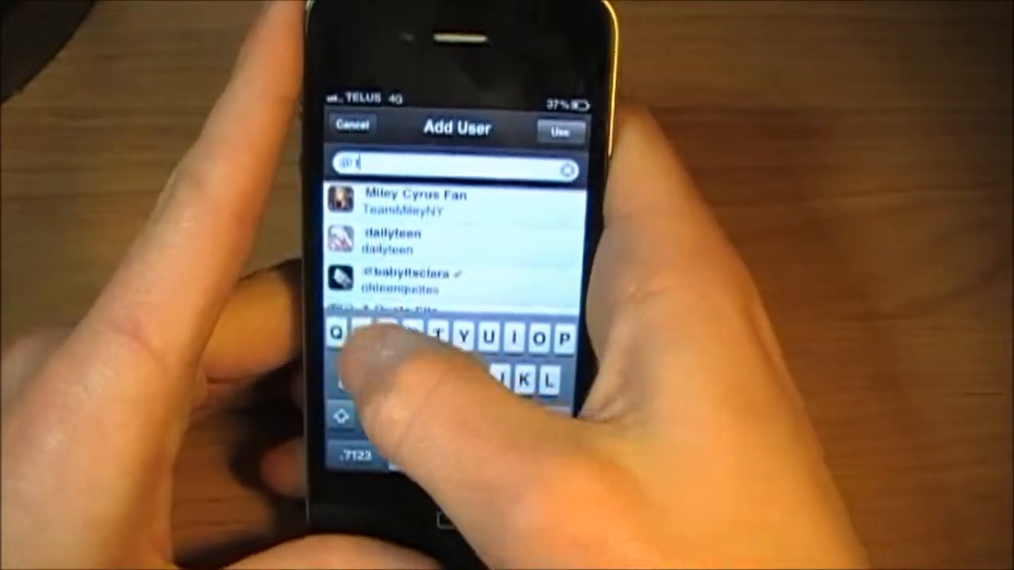
{"action": "type", "text": "tweet"}
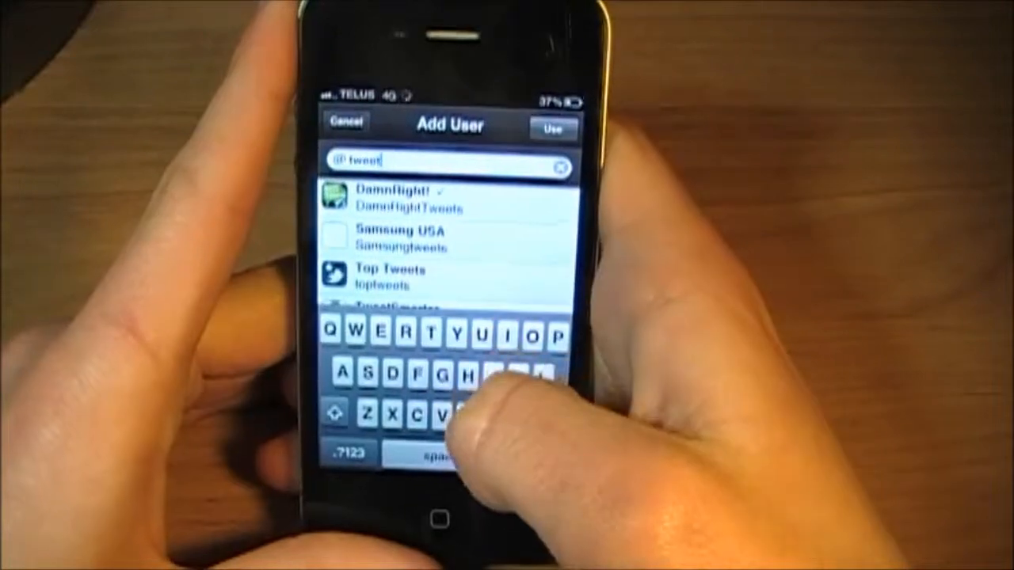
{"action": "left_click", "coordinate": [463, 381]}
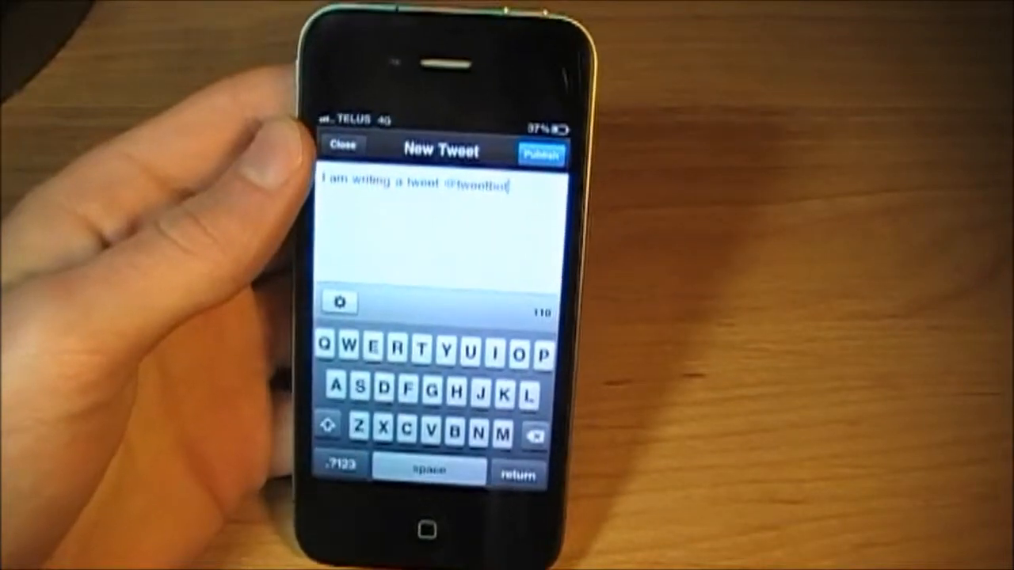
{"action": "left_click", "coordinate": [515, 388]}
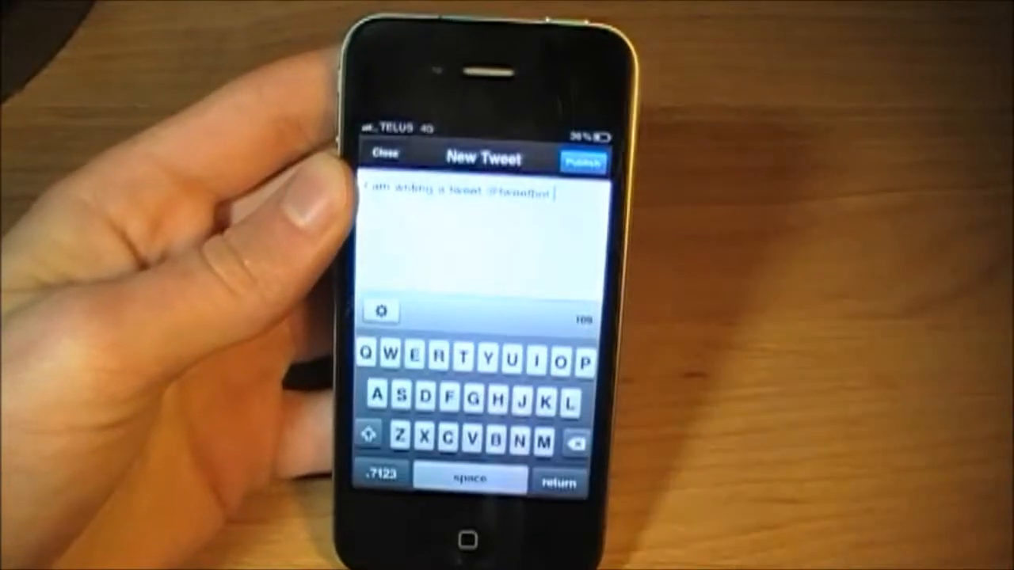
{"action": "left_click", "coordinate": [383, 152]}
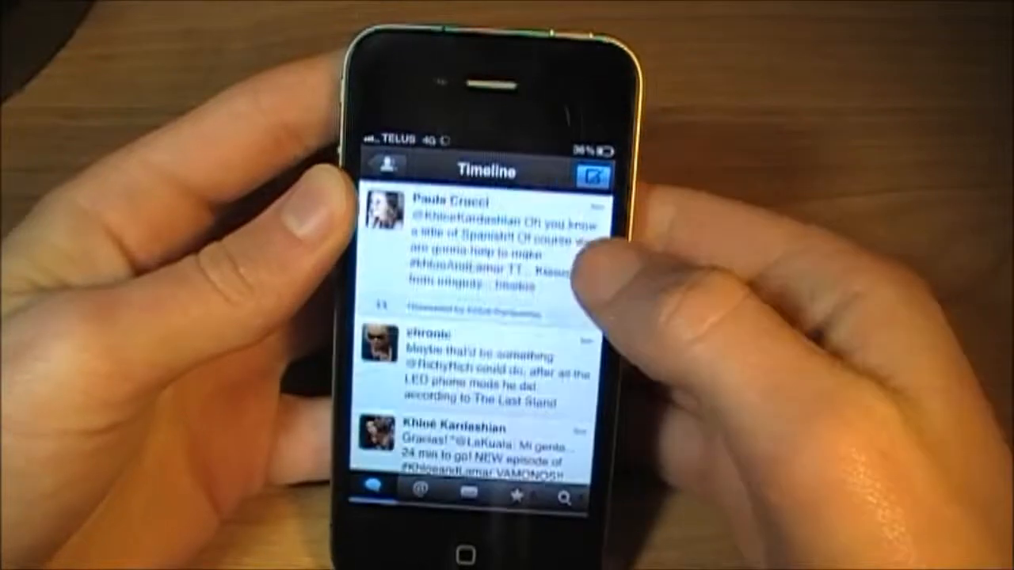
{"action": "scroll", "scroll_direction": "down", "scroll_amount": 3}
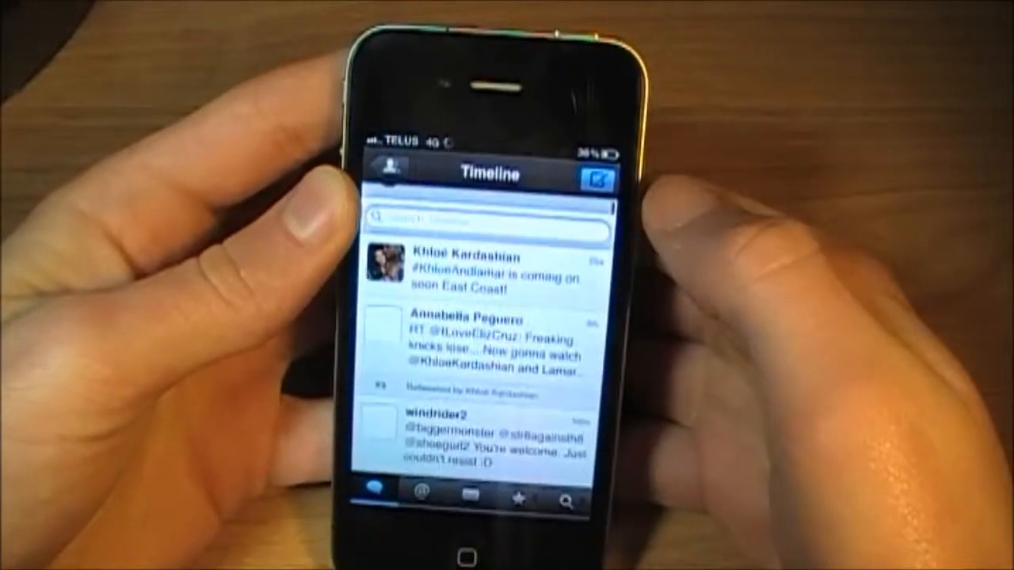